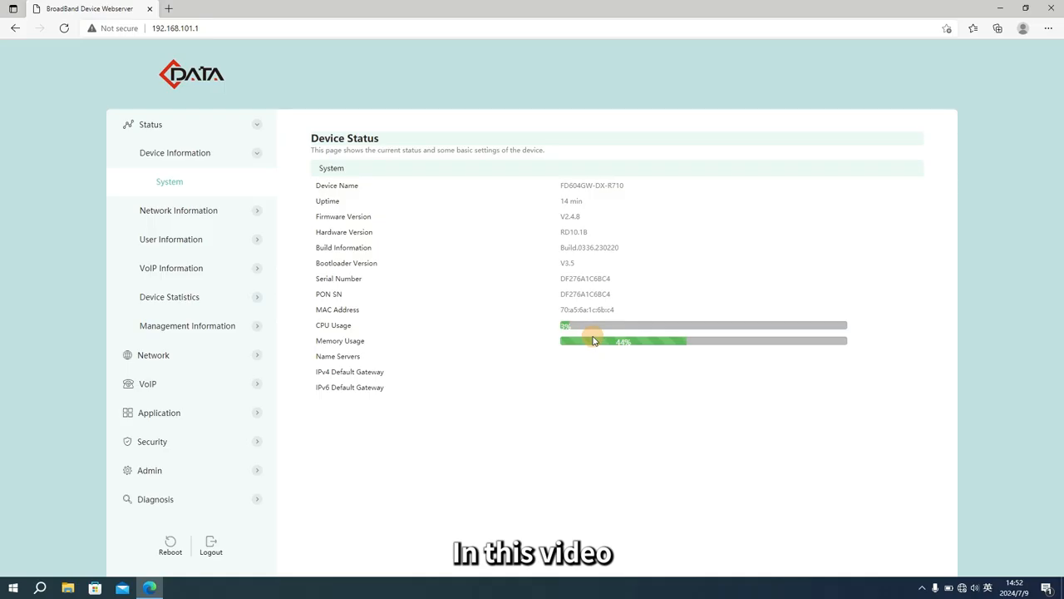
mouse_move(189, 314)
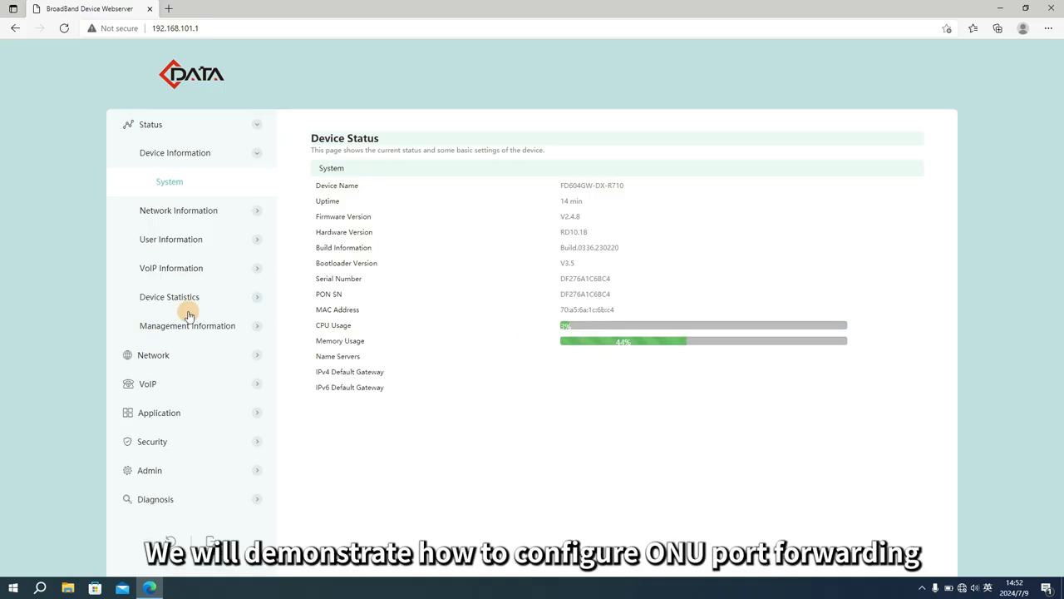
mouse_move(209, 353)
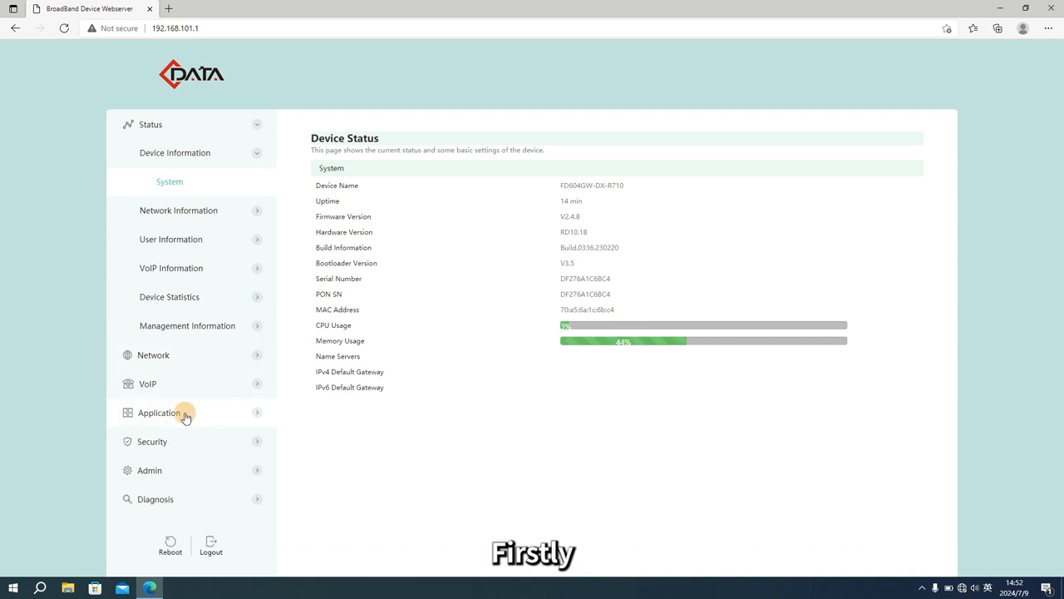
Open Port Forwarding under Application > NAT in the left menu
left_click(159, 412)
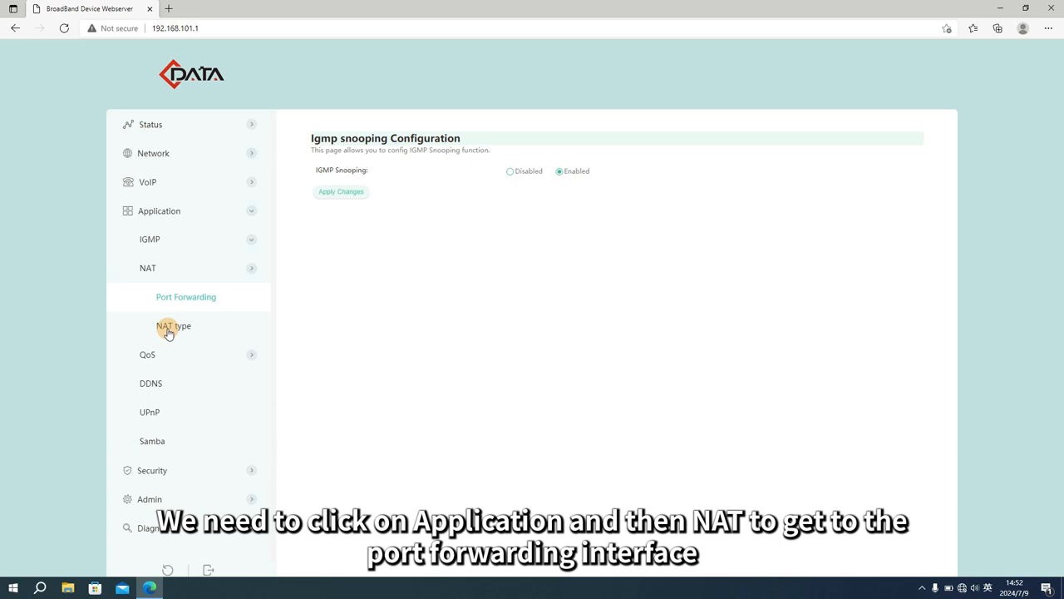
left_click(185, 297)
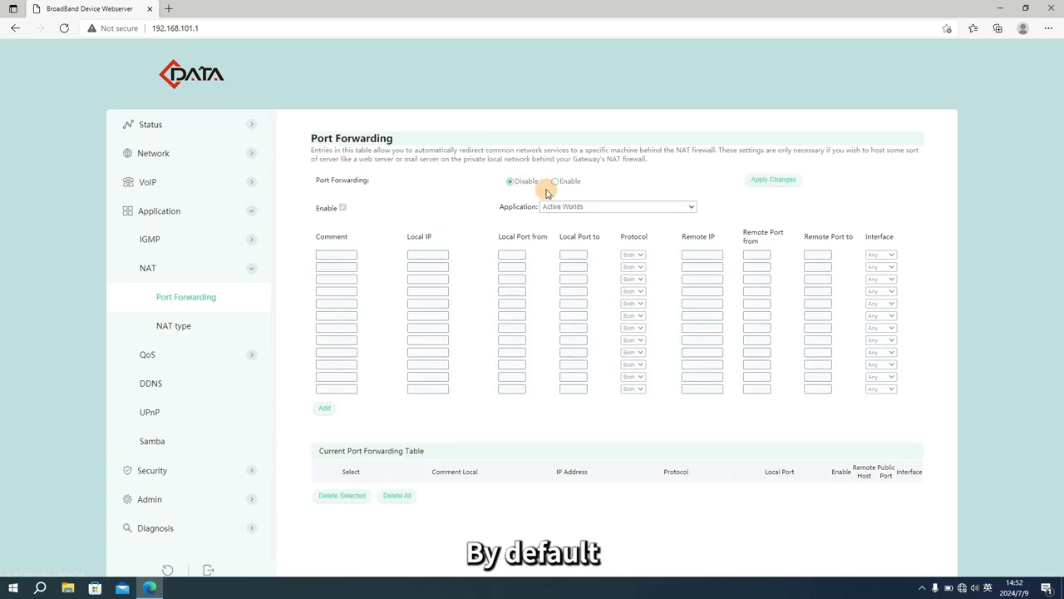
Select Enable for Port Forwarding
left_click(553, 181)
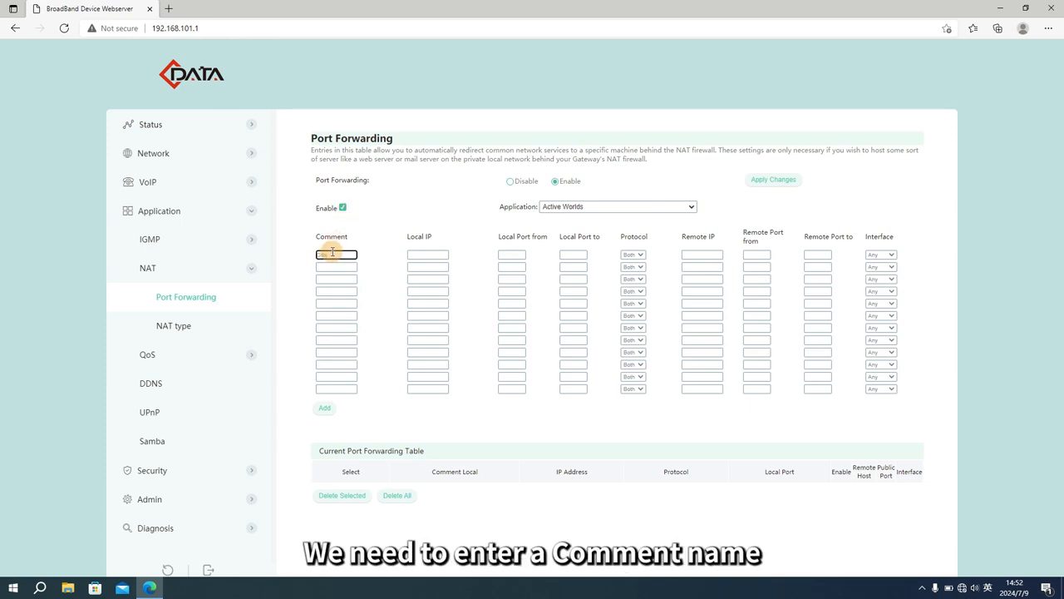
Enter the first rule's comment Cdata, local IP 192.168.101.2 and local ports 443–443
left_click(428, 255)
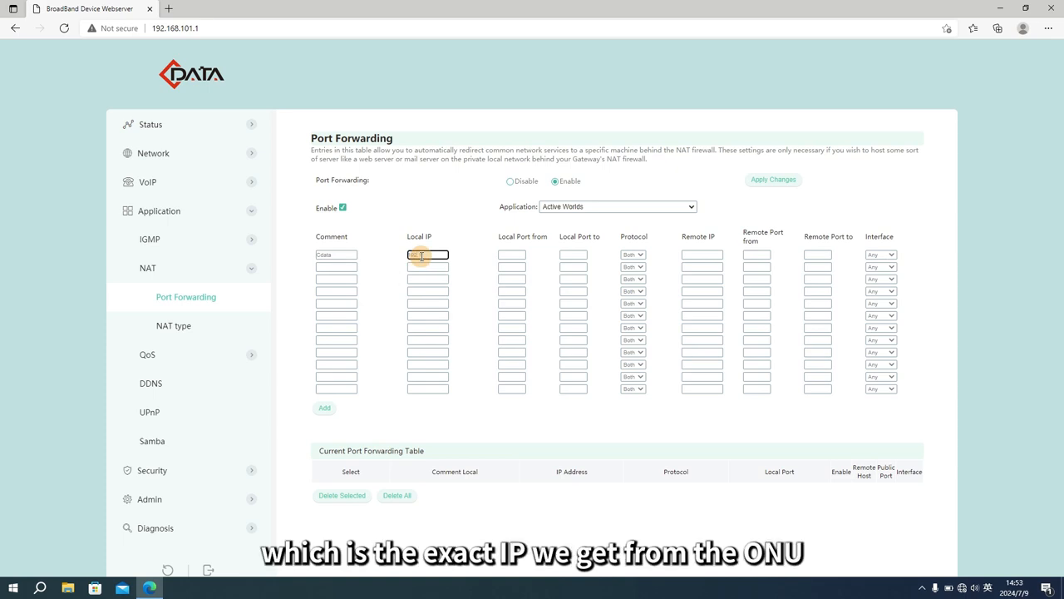
type("192.168.101.1")
left_click(512, 254)
type("443")
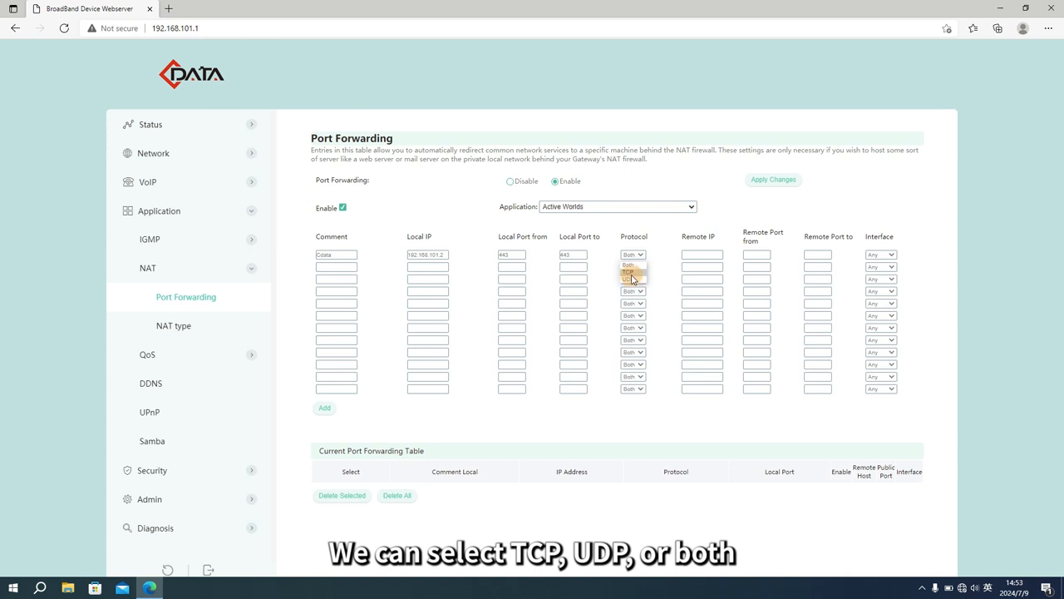
Keep protocol Both, skip Remote IP, set remote ports 2435–2435 and interface nas0_1
left_click(702, 254)
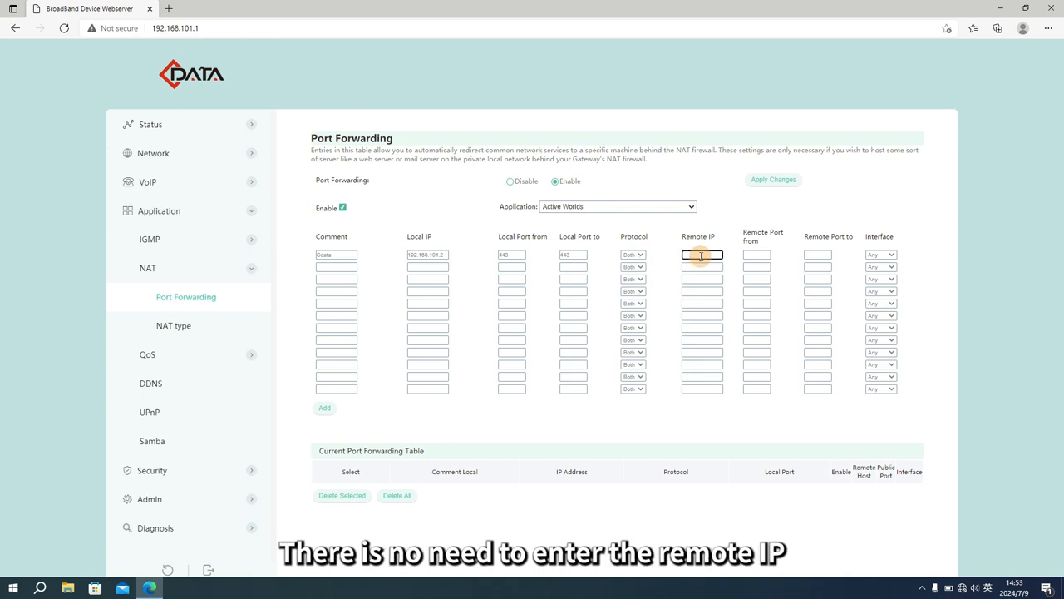
left_click(758, 254)
type("2435")
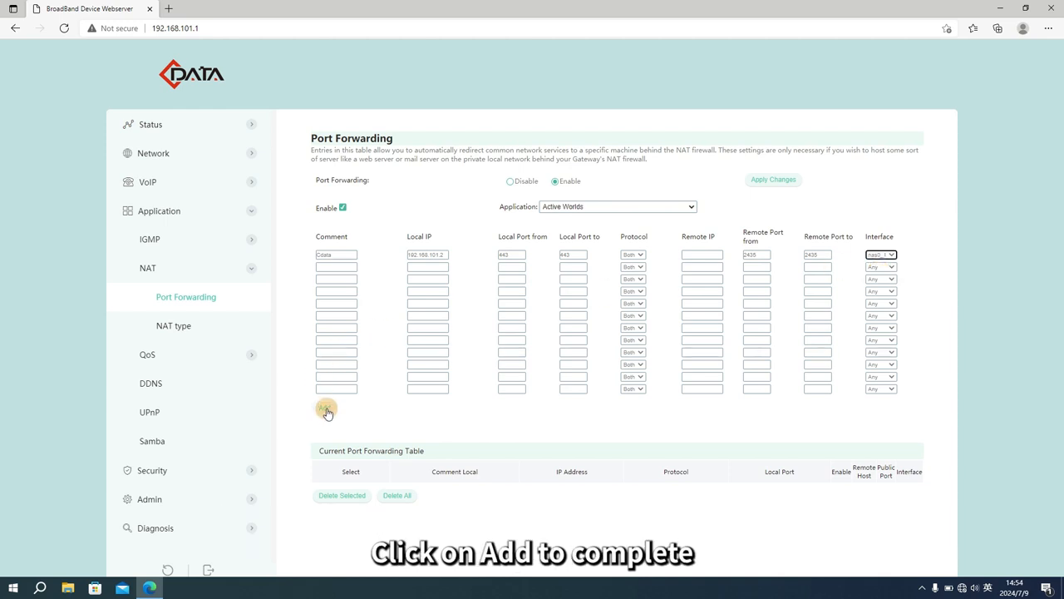
Add the Cdata rule forwarding TCP+UDP port 443 to the table
left_click(325, 409)
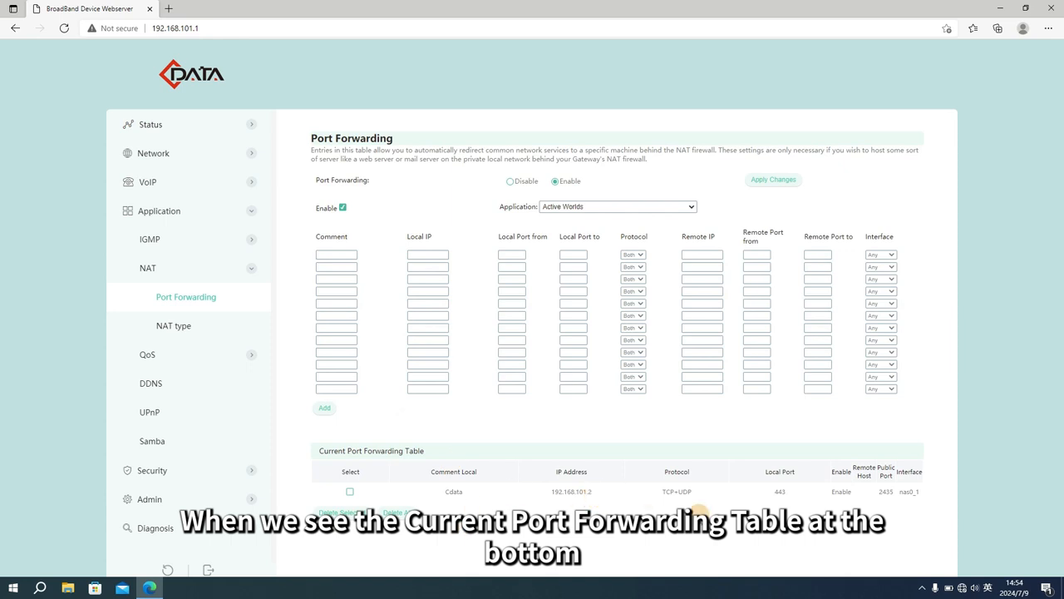
mouse_move(496, 491)
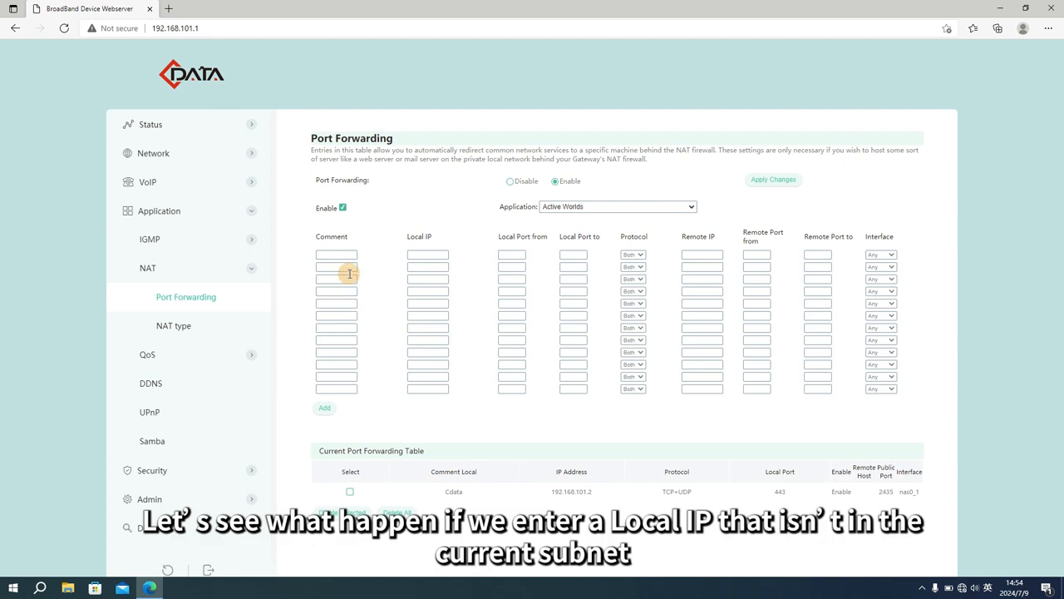
Try a rule with local IP 192.168.102.2 and dismiss the Invalid IP address warning
type("192.168.101.")
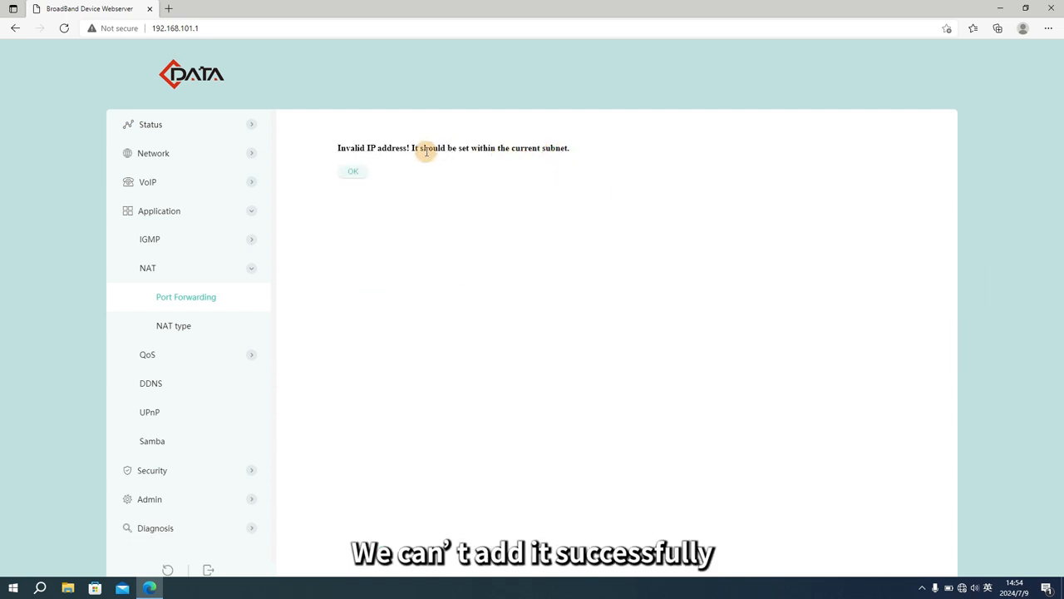
left_click(352, 171)
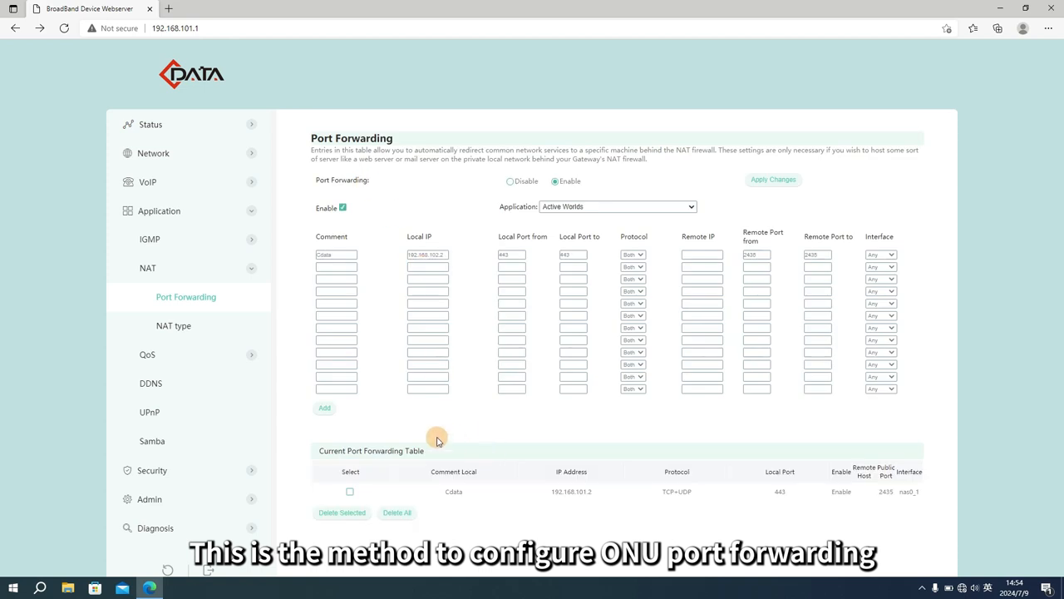
mouse_move(509, 380)
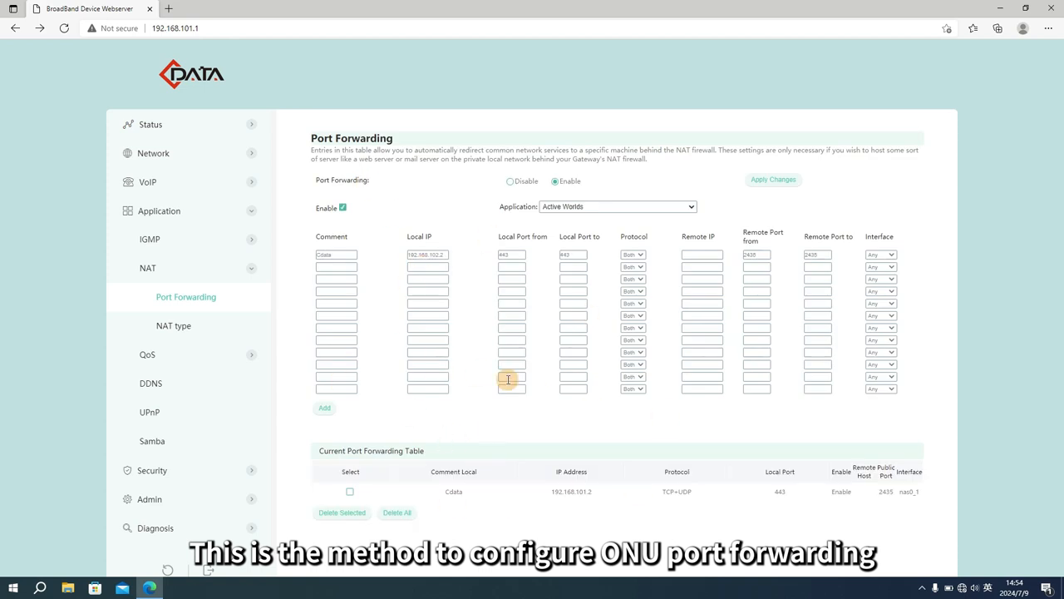